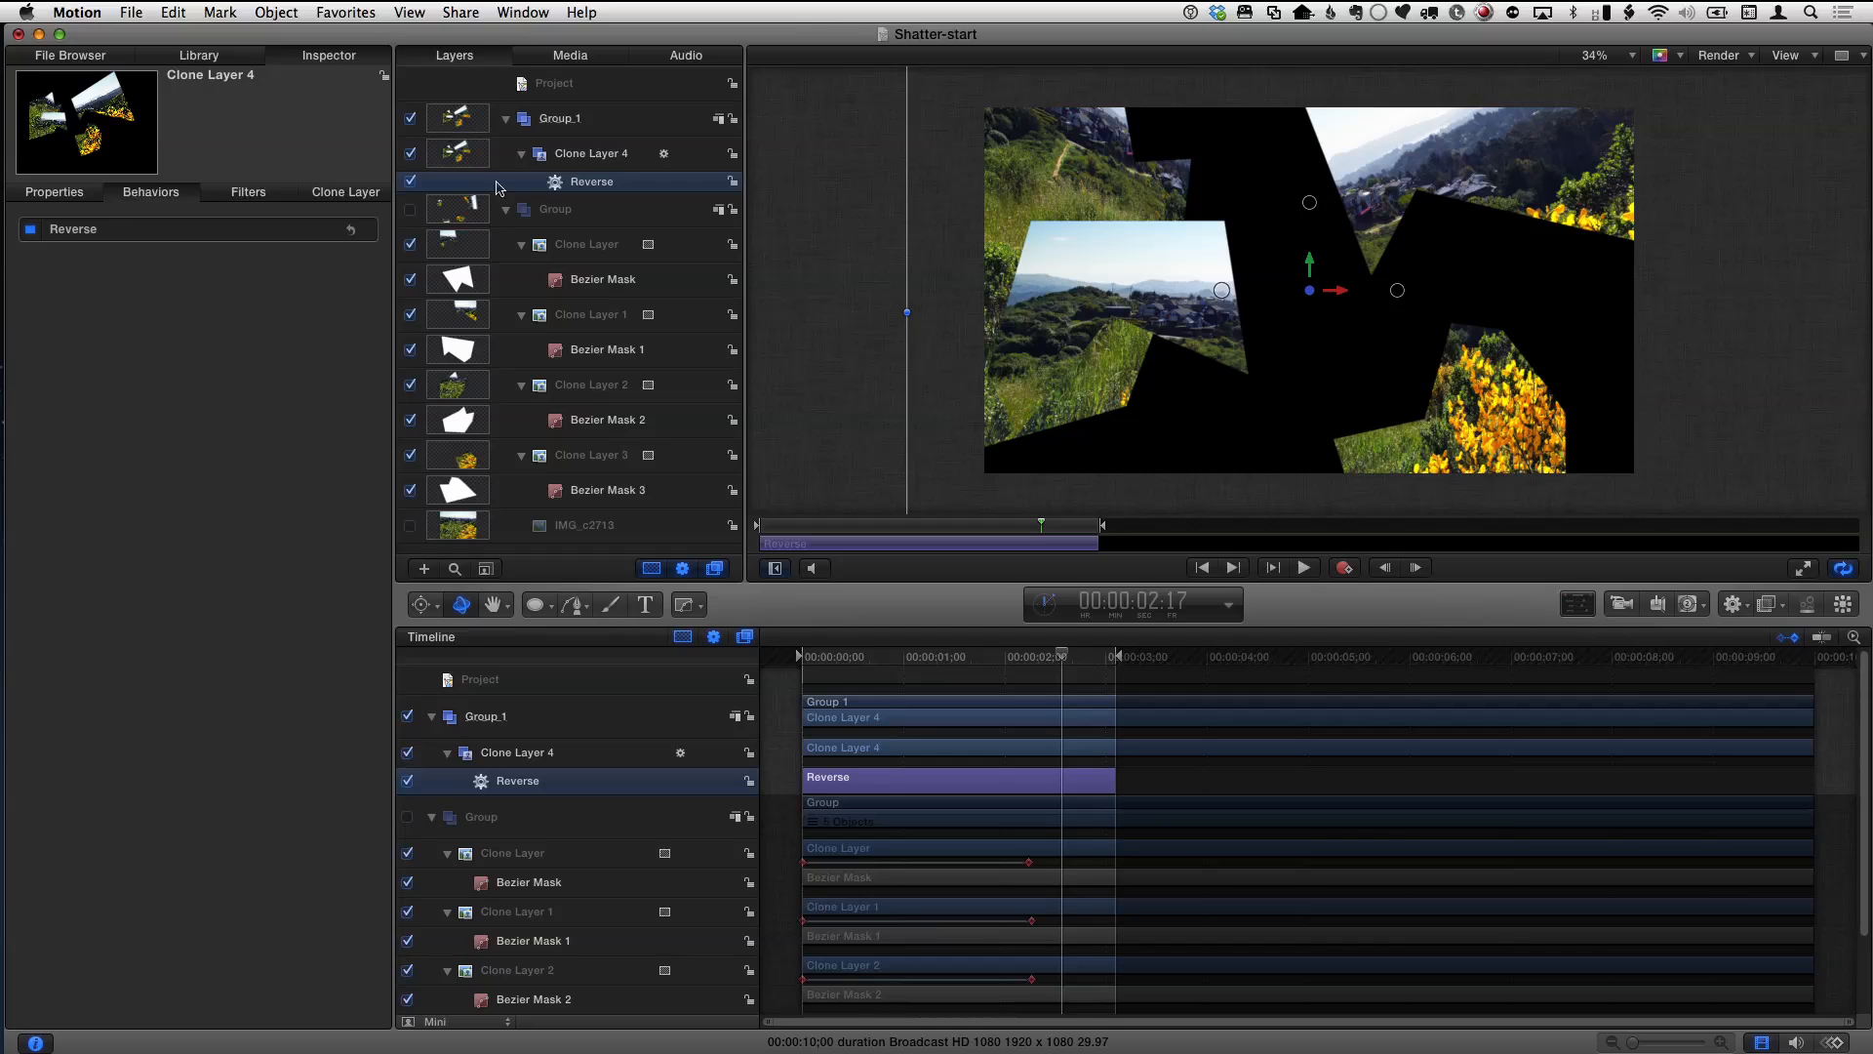
- Collapse the original pieces group, re-enable it and play back the shatter
click(506, 209)
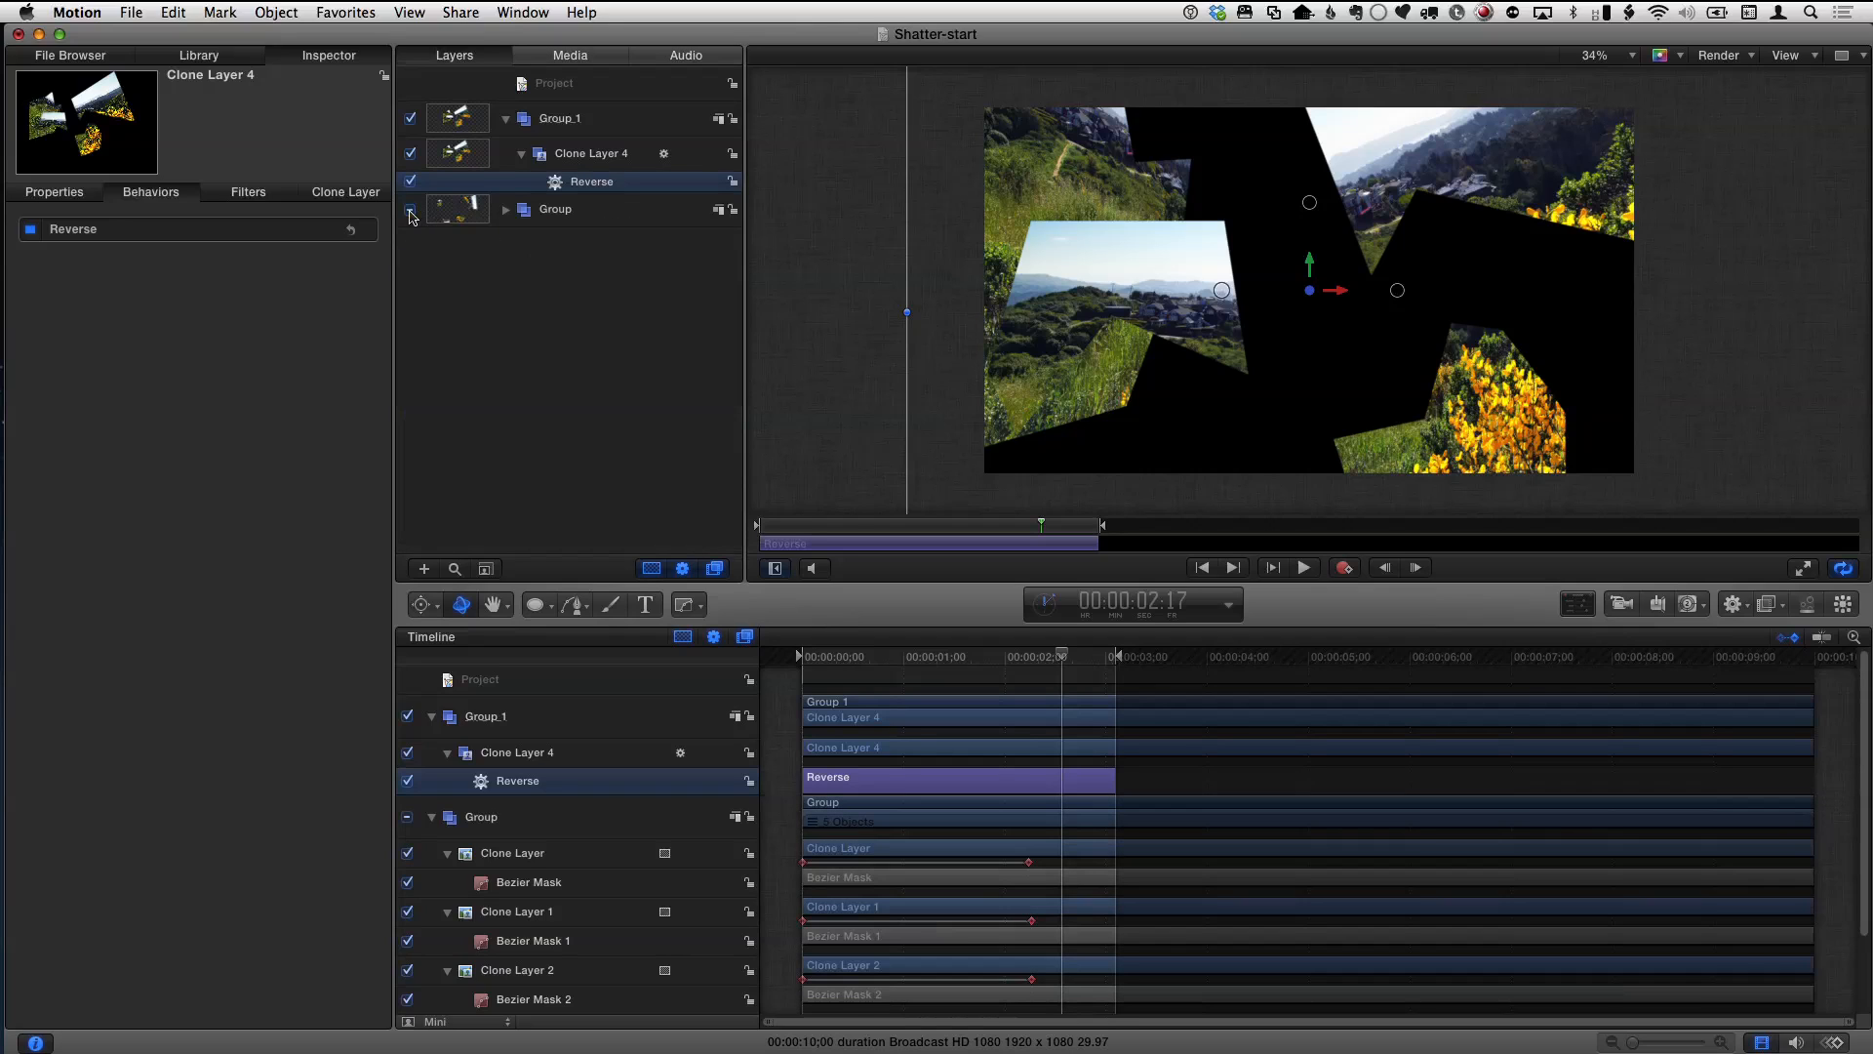
click(506, 209)
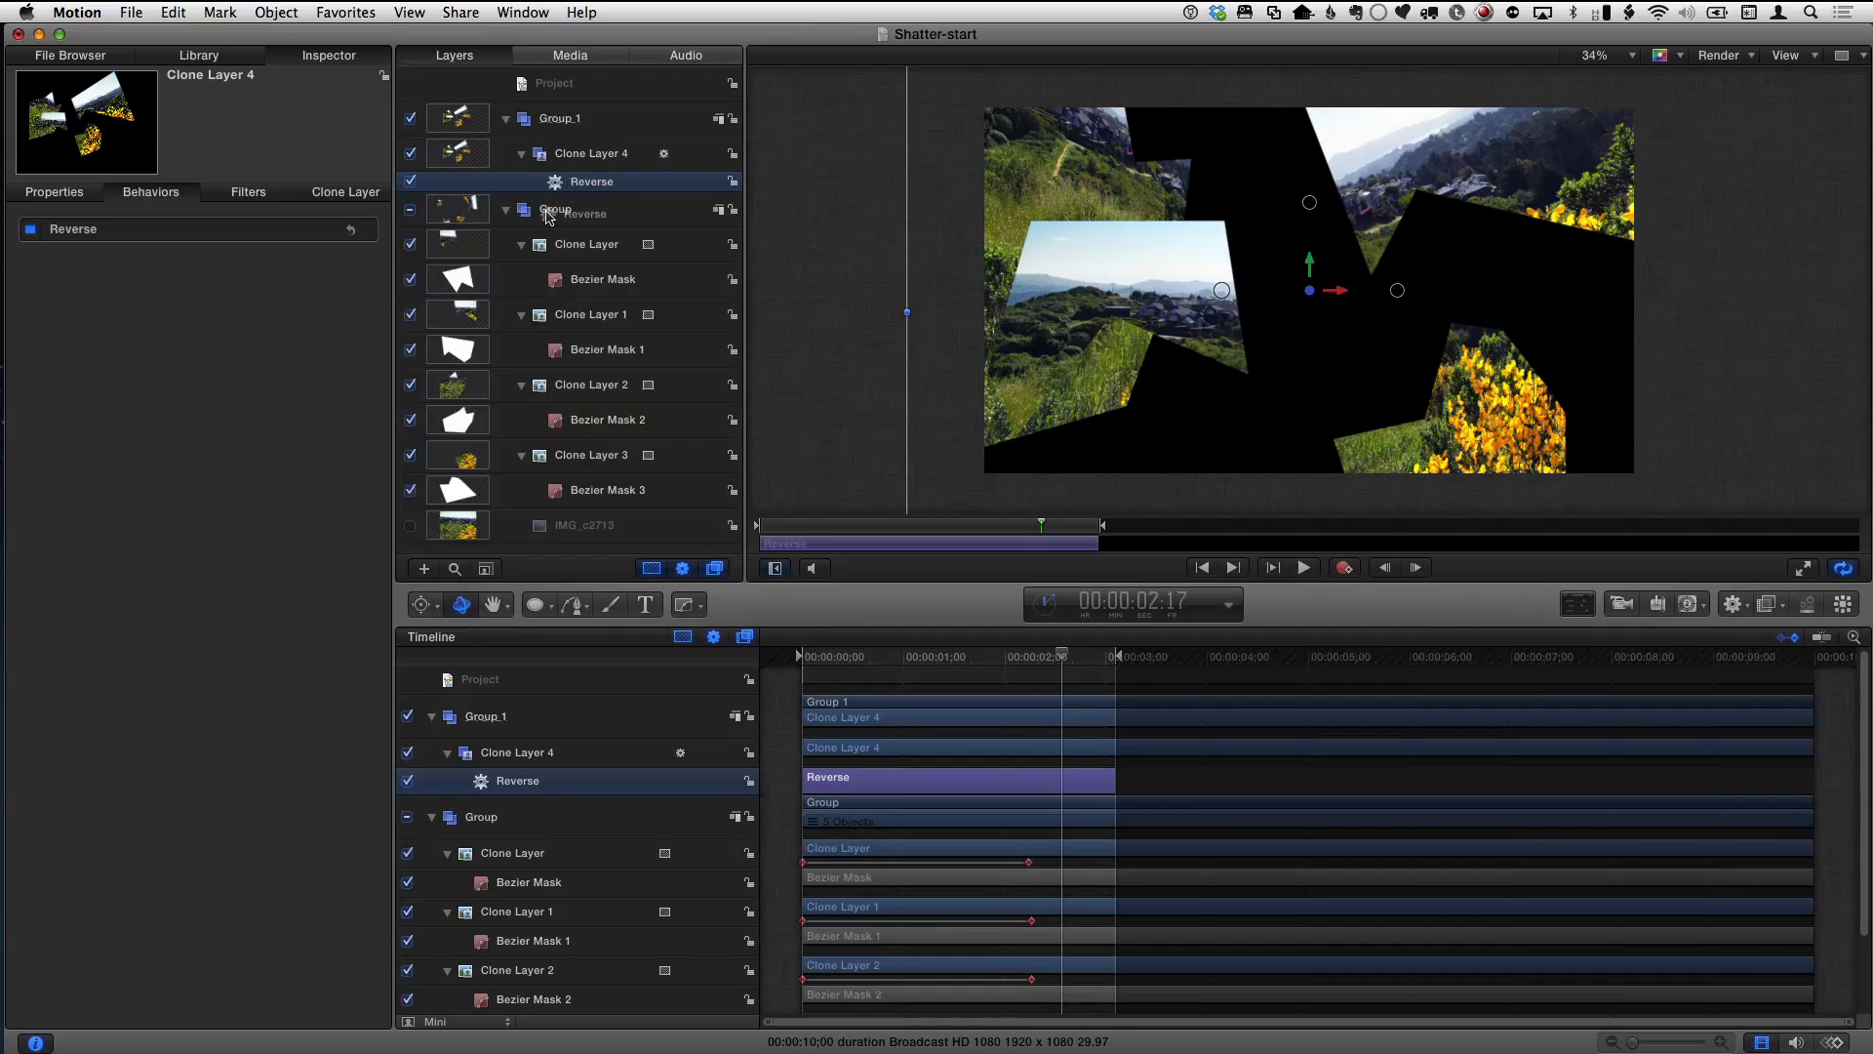
click(504, 209)
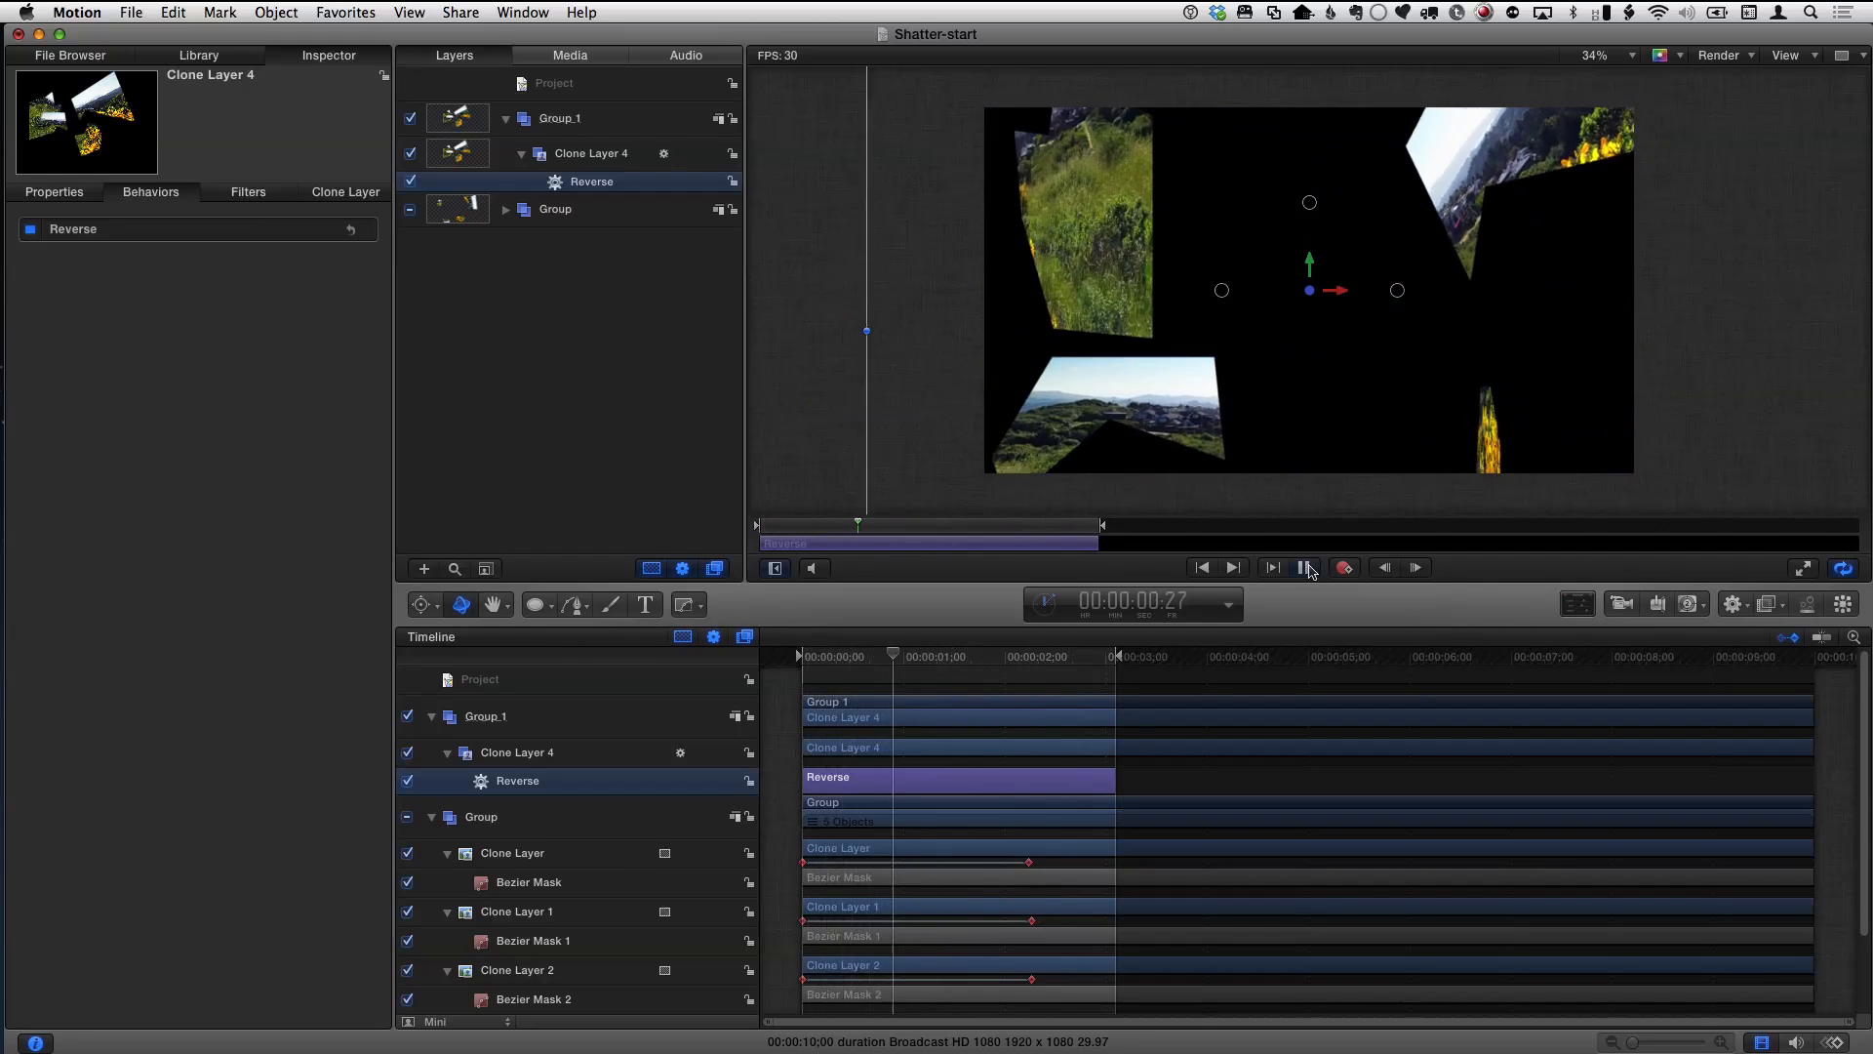
click(1309, 568)
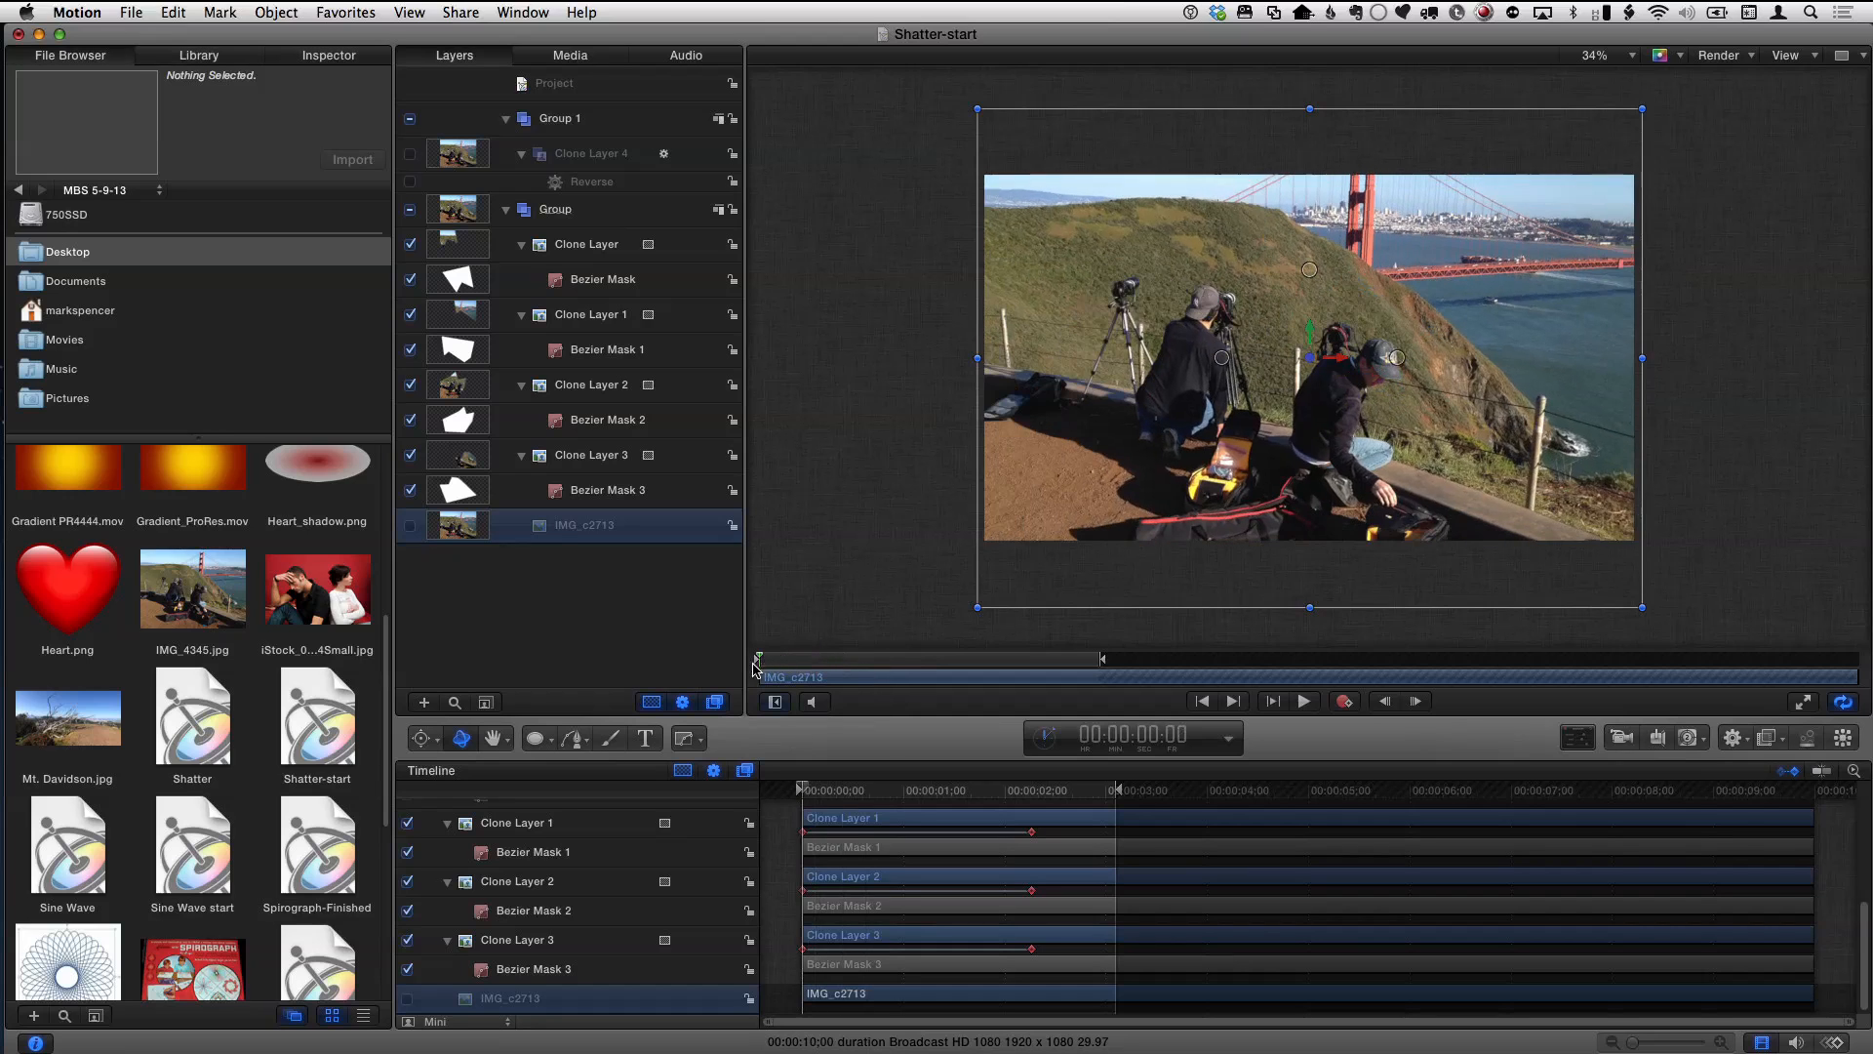
- Play back the shatter with the new bridge-and-photographers image
click(1303, 701)
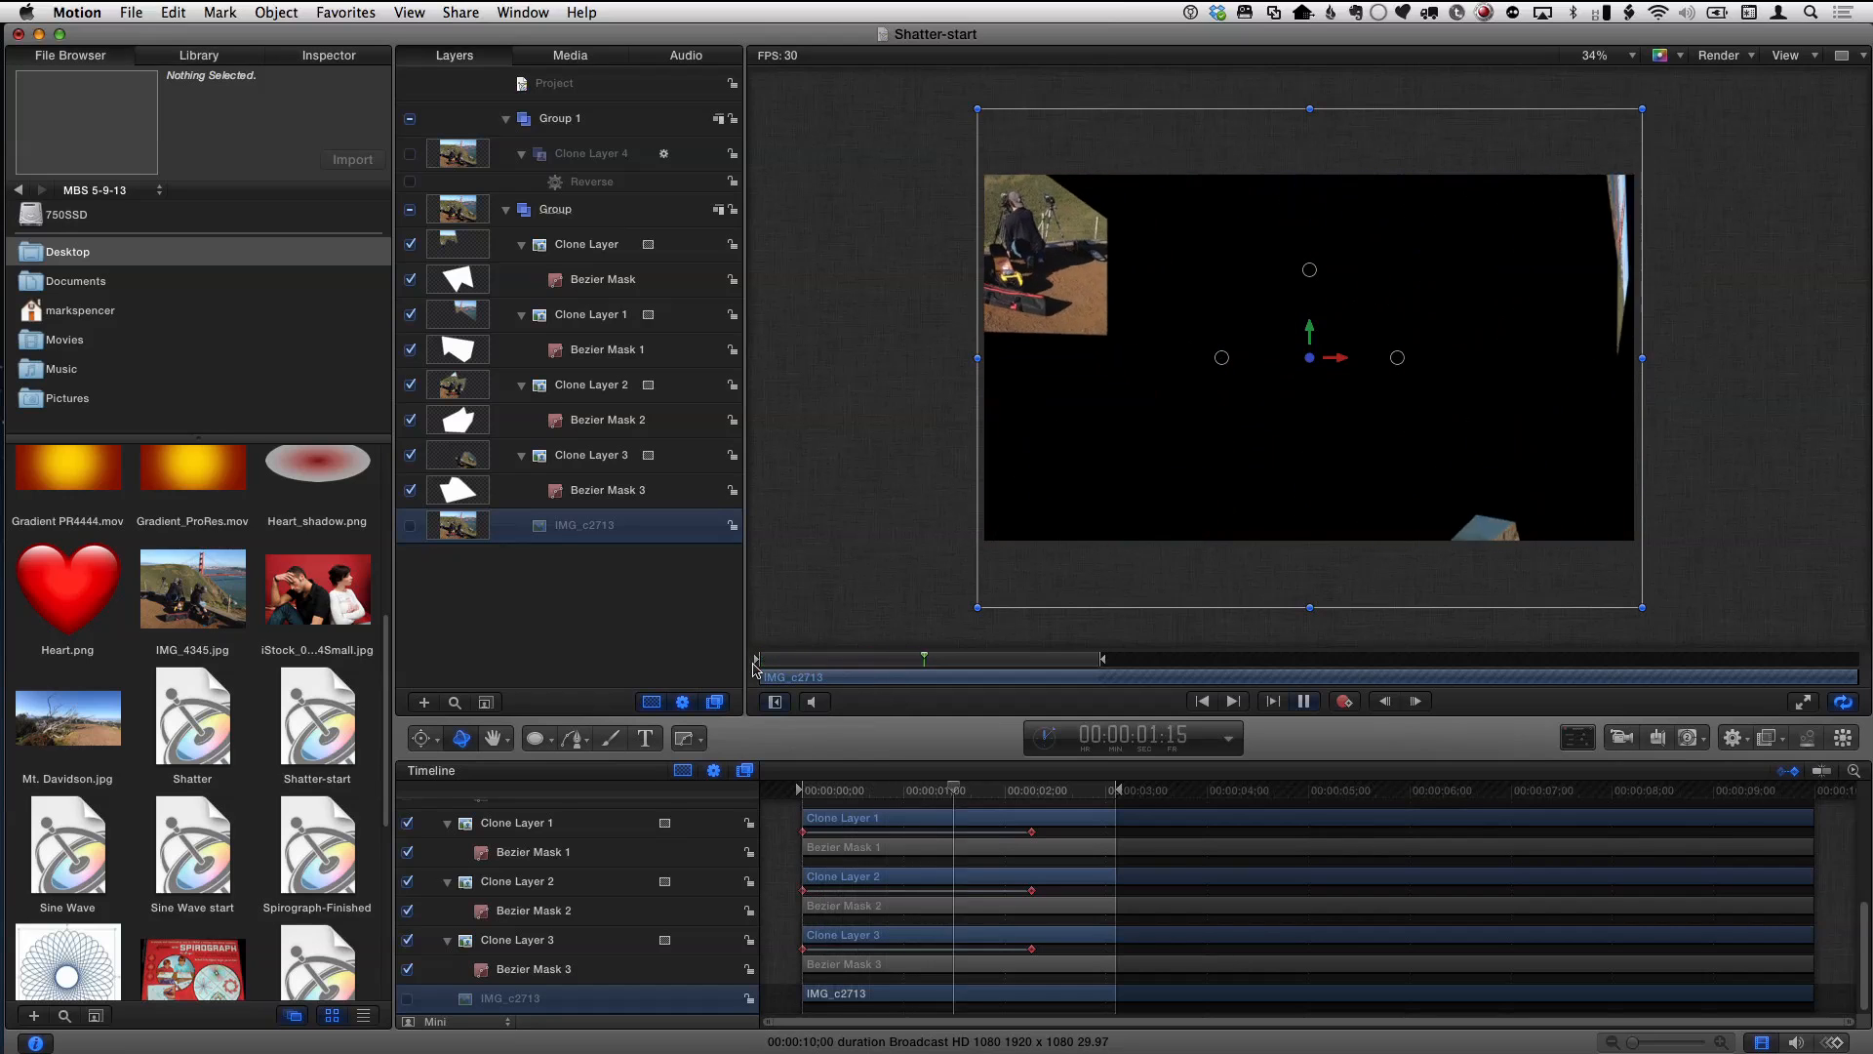